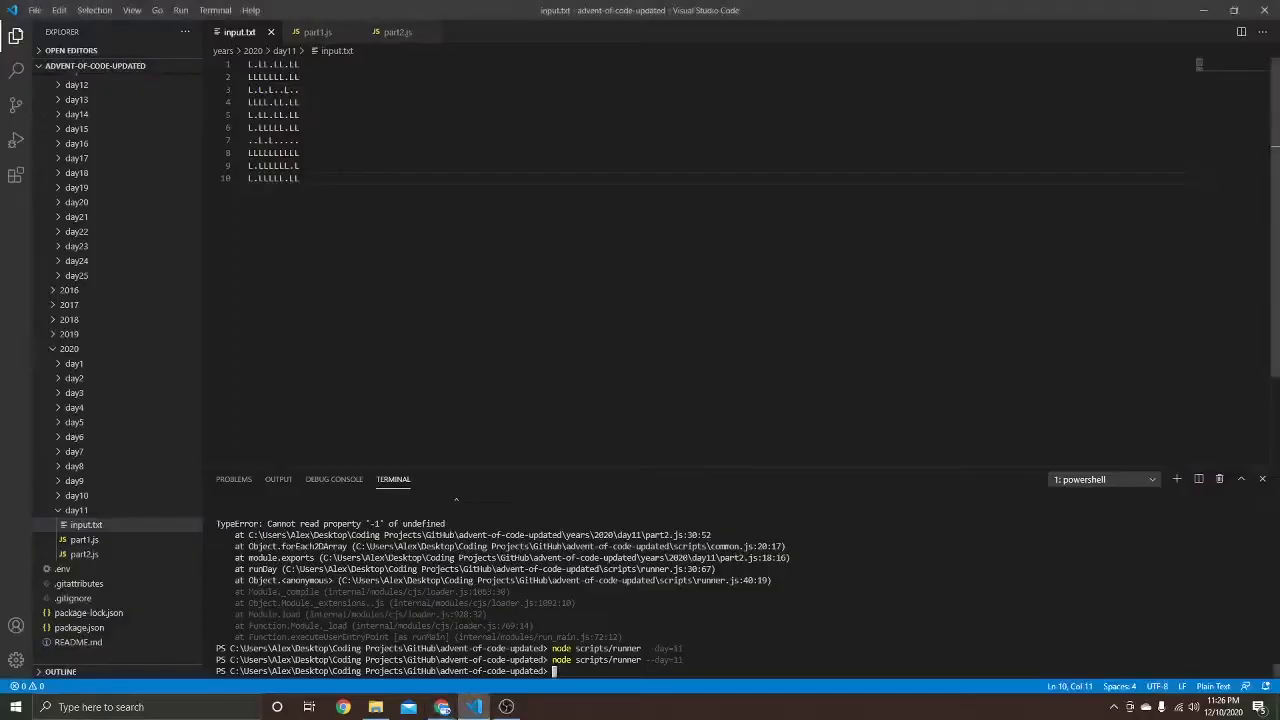
Step: Switch from part1.js to part2.js and add console.log(x, y) further down
left_click(317, 31)
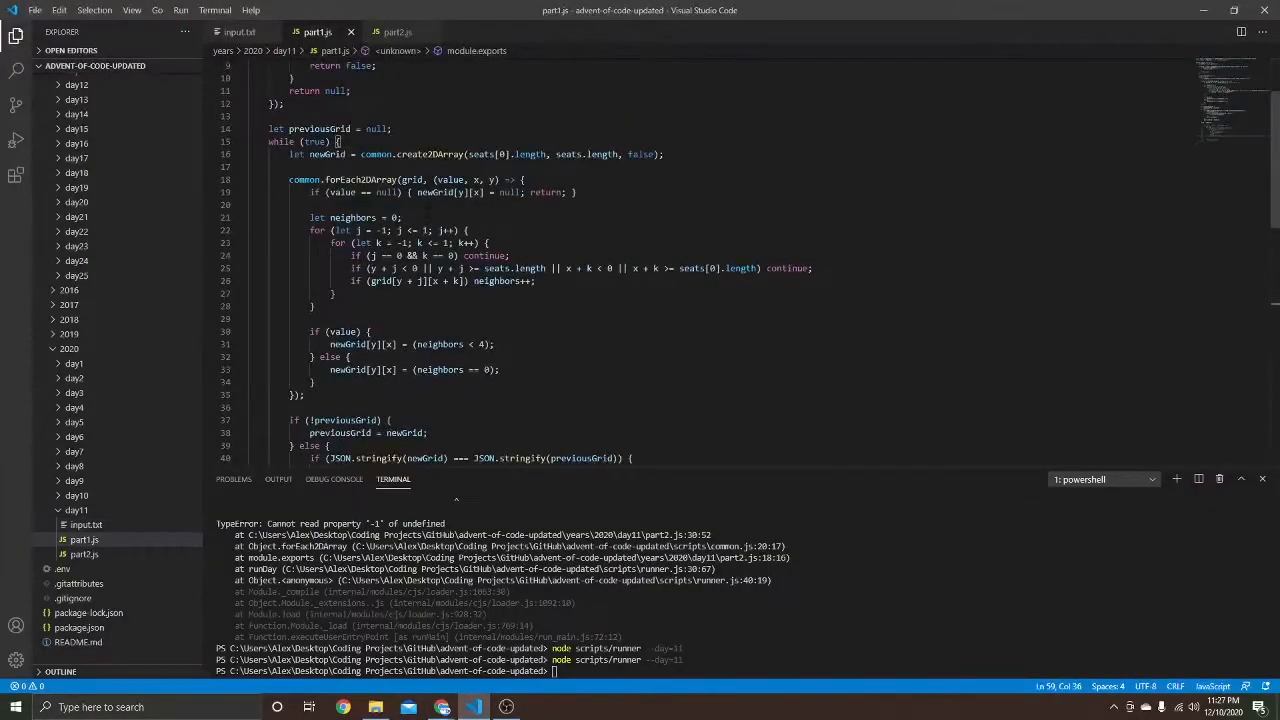
left_click(395, 32)
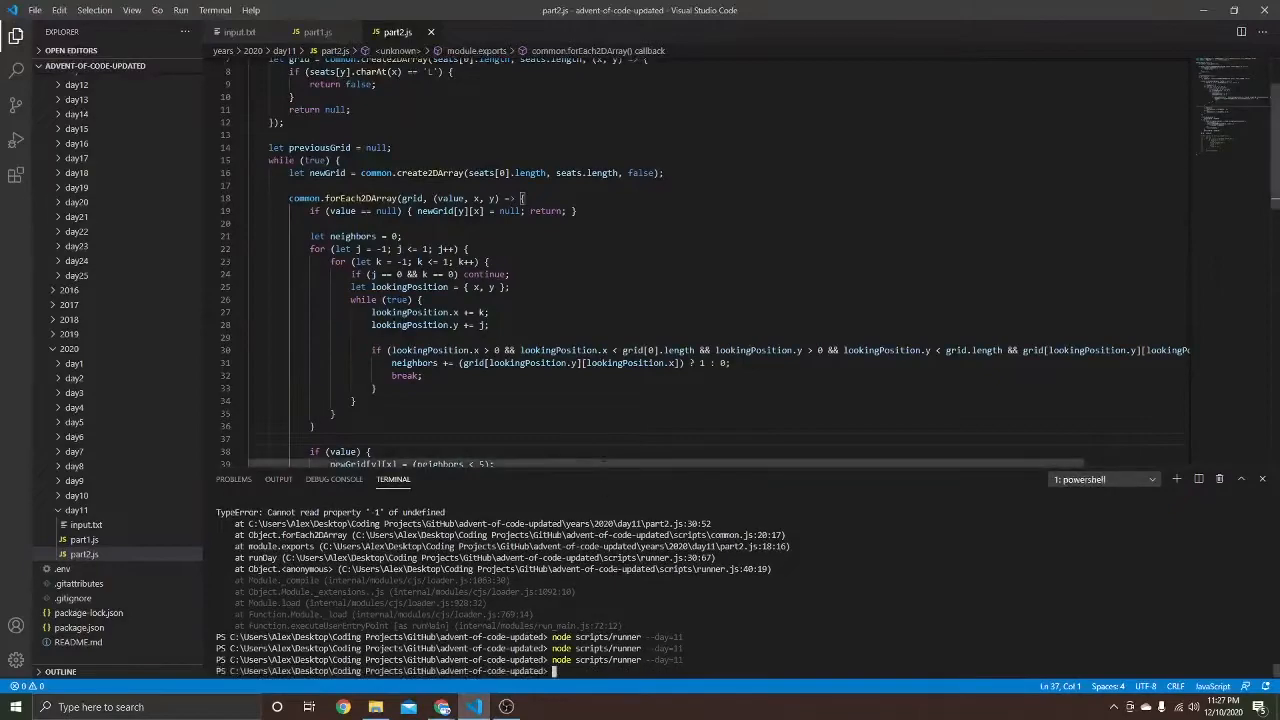
scroll("down", 3)
type("if (value) return;")
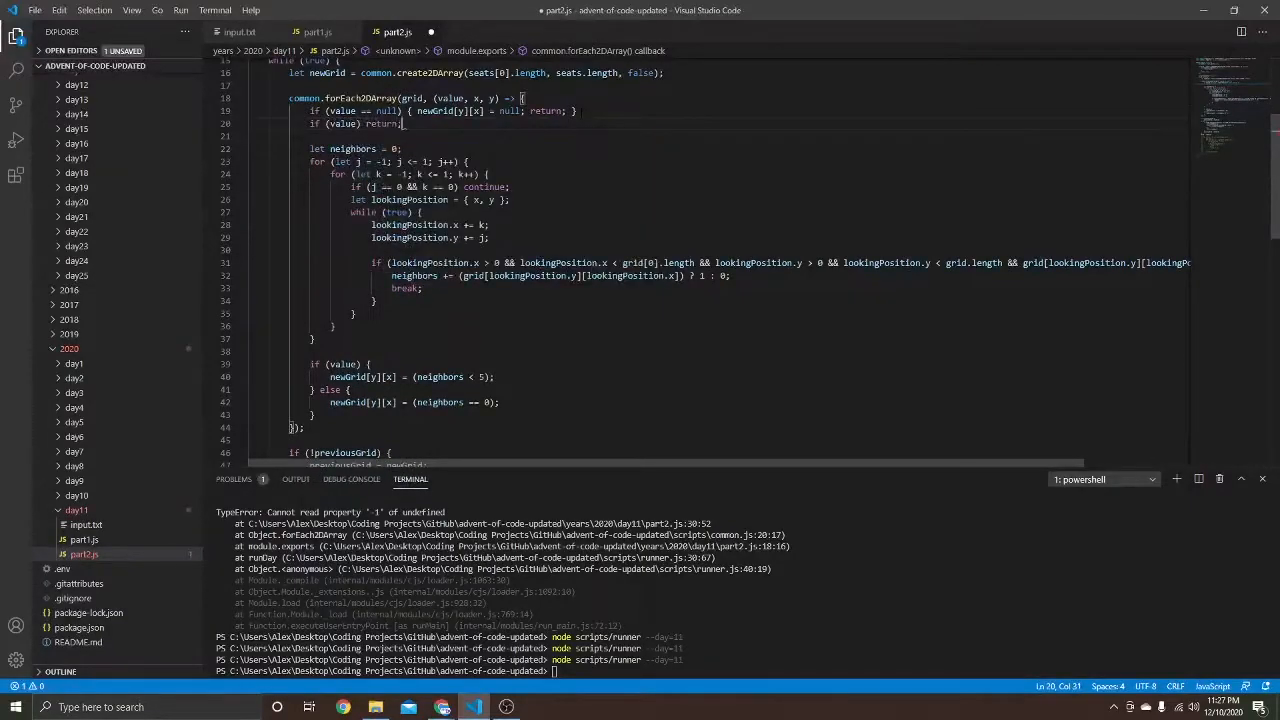
type("console.log(x, y)")
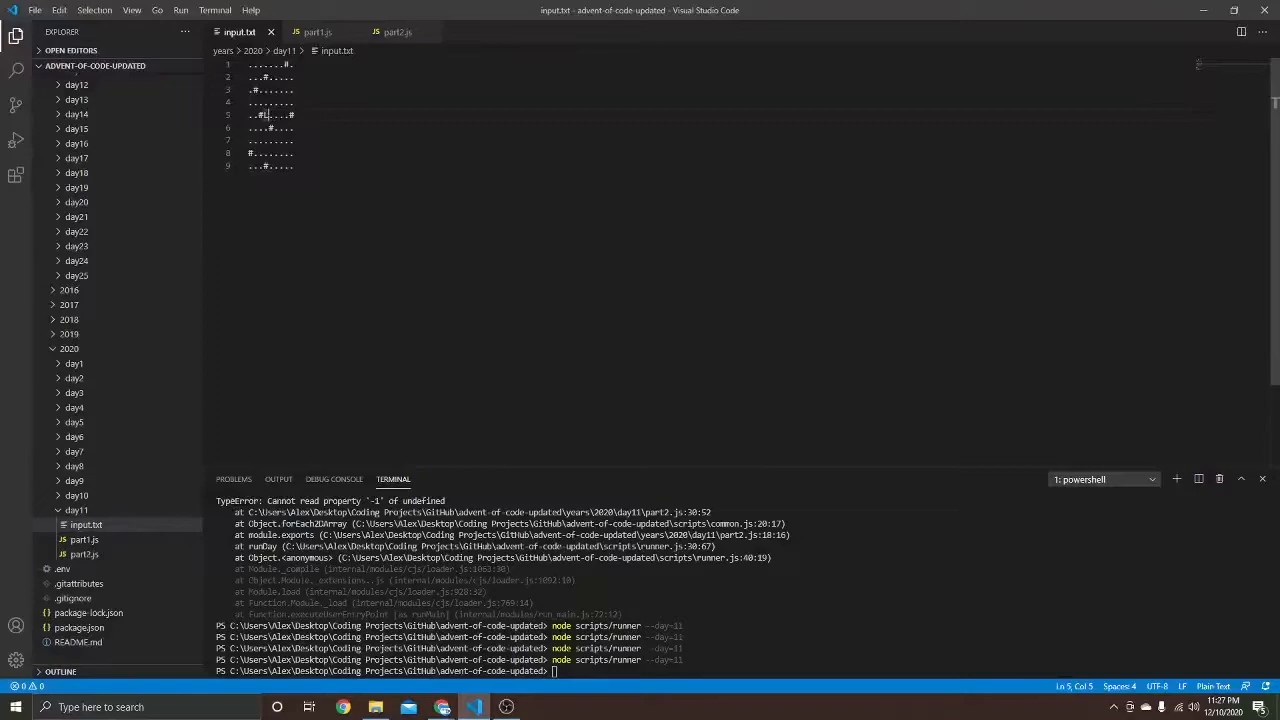
Step: Bring up part2.js again via the part1.js tab
left_click(312, 32)
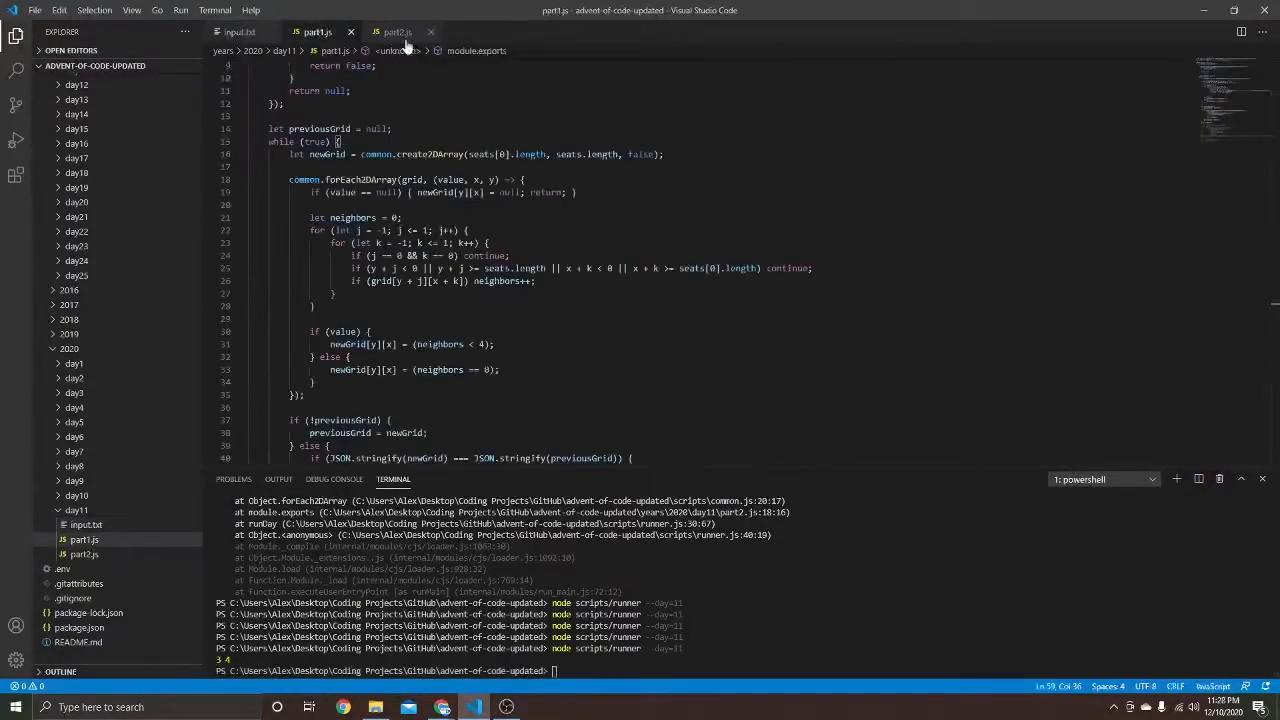
left_click(395, 32)
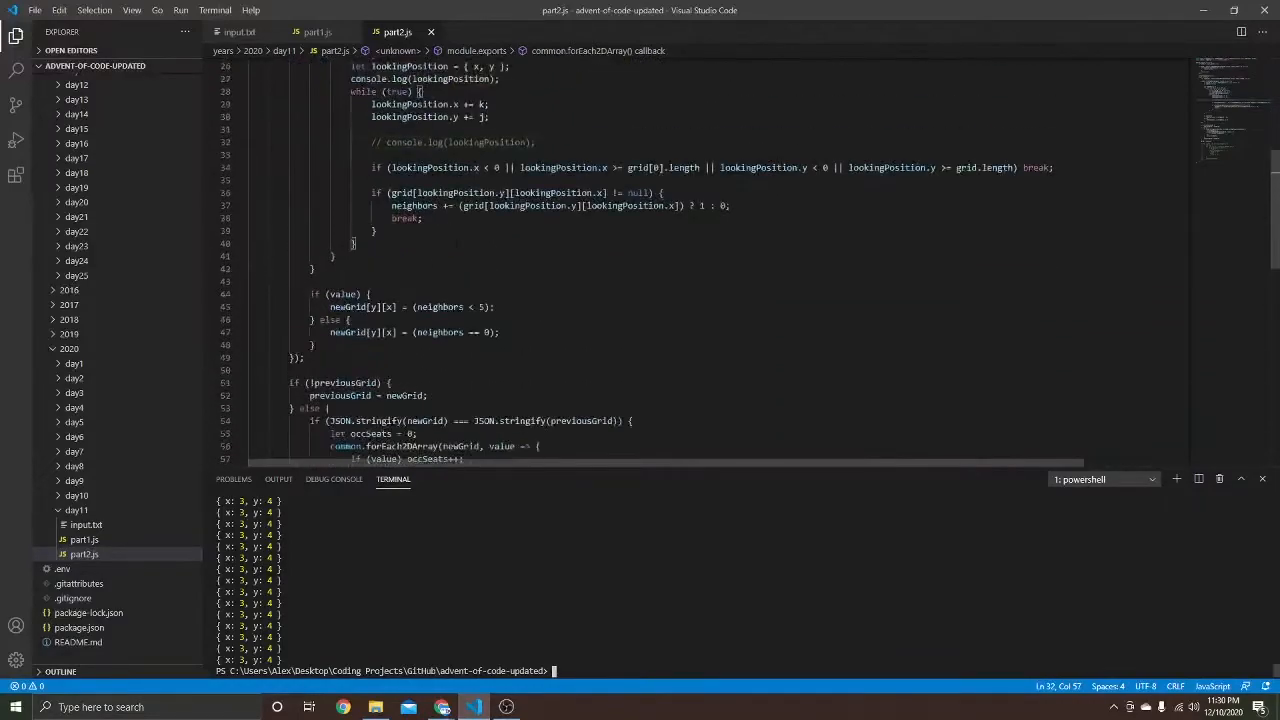
Step: Scroll down part2.js and start typing a break statement
scroll("down", 3)
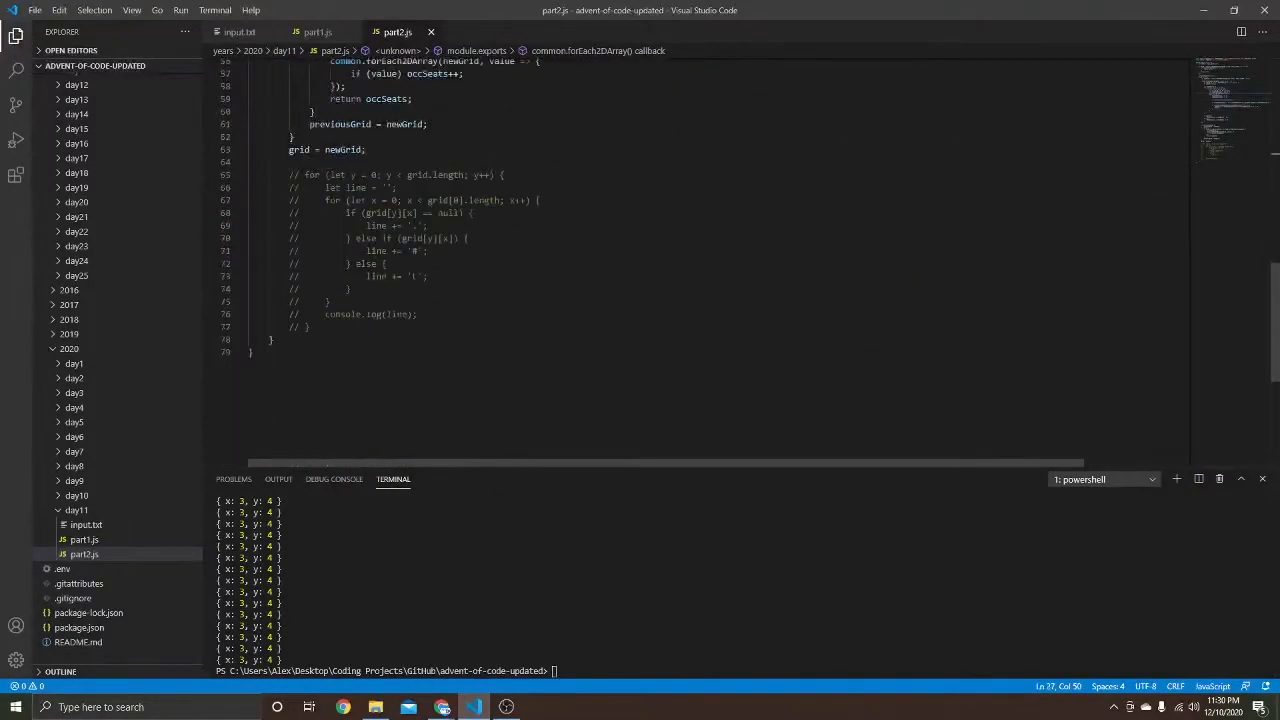
type("break;")
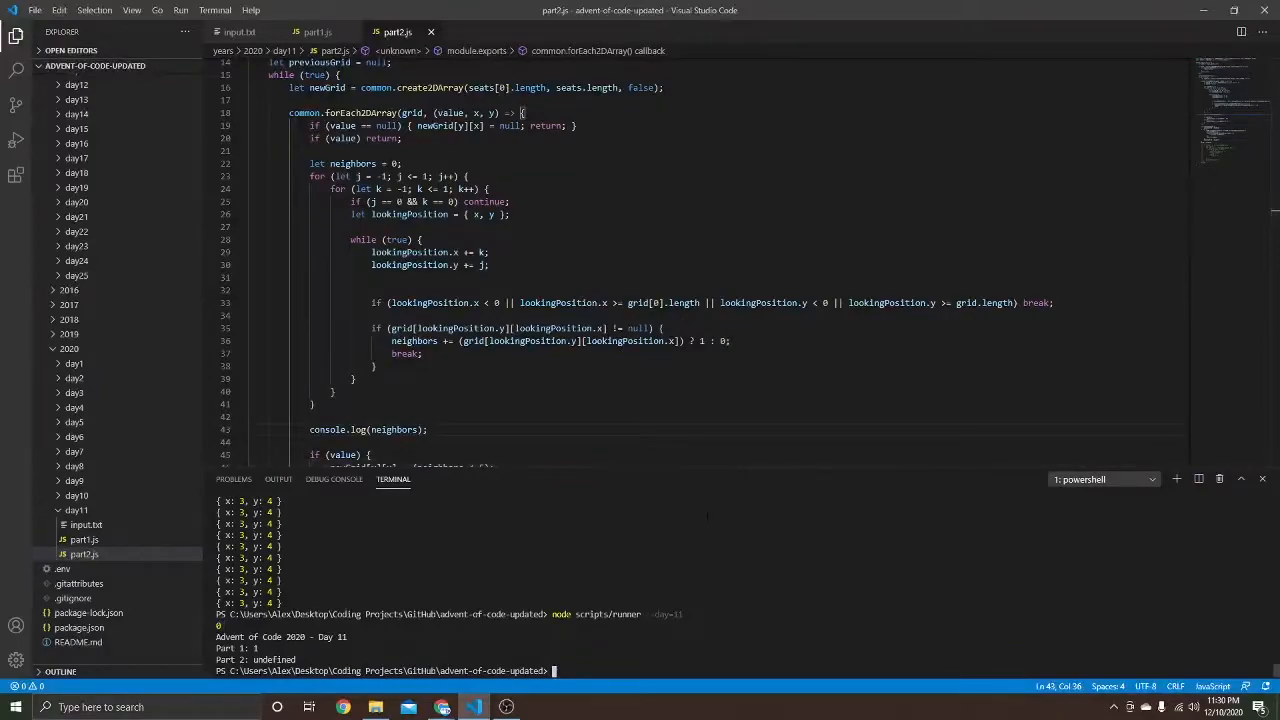
Step: On line 33 add console.log(grid[lookingPosition.y][lookingPosition.x])
left_click(249, 289)
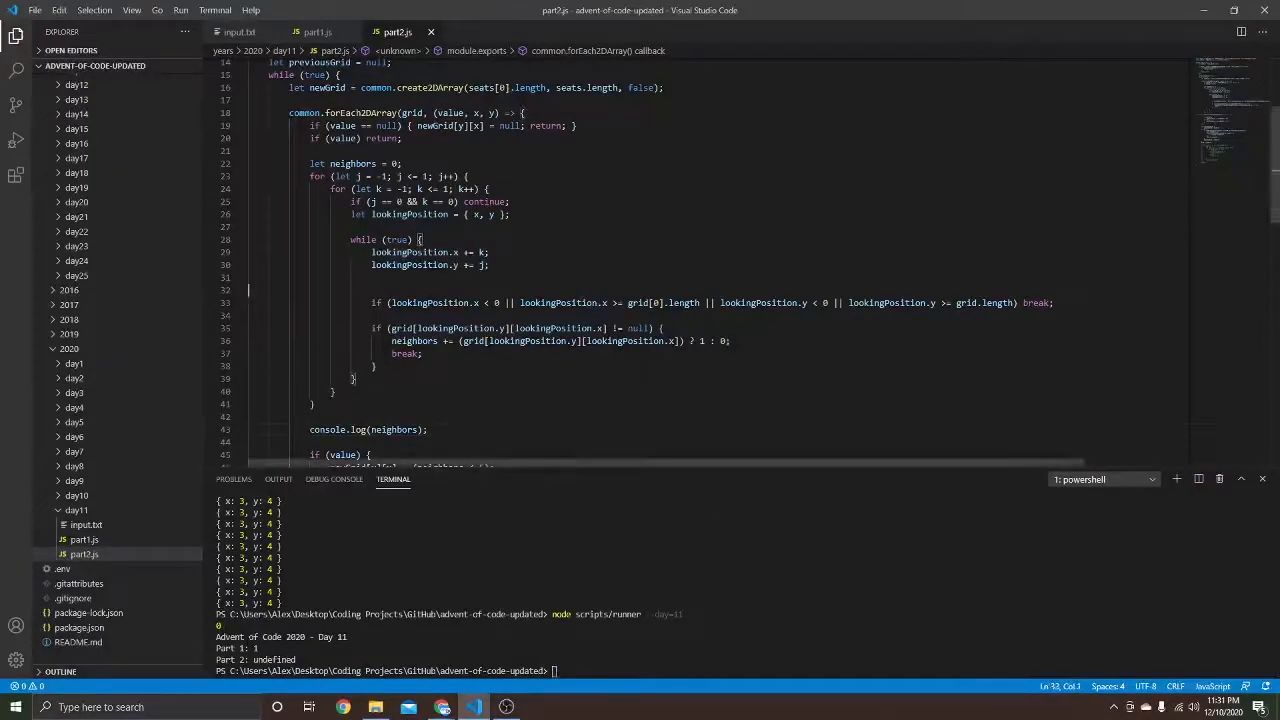
type("console.log();")
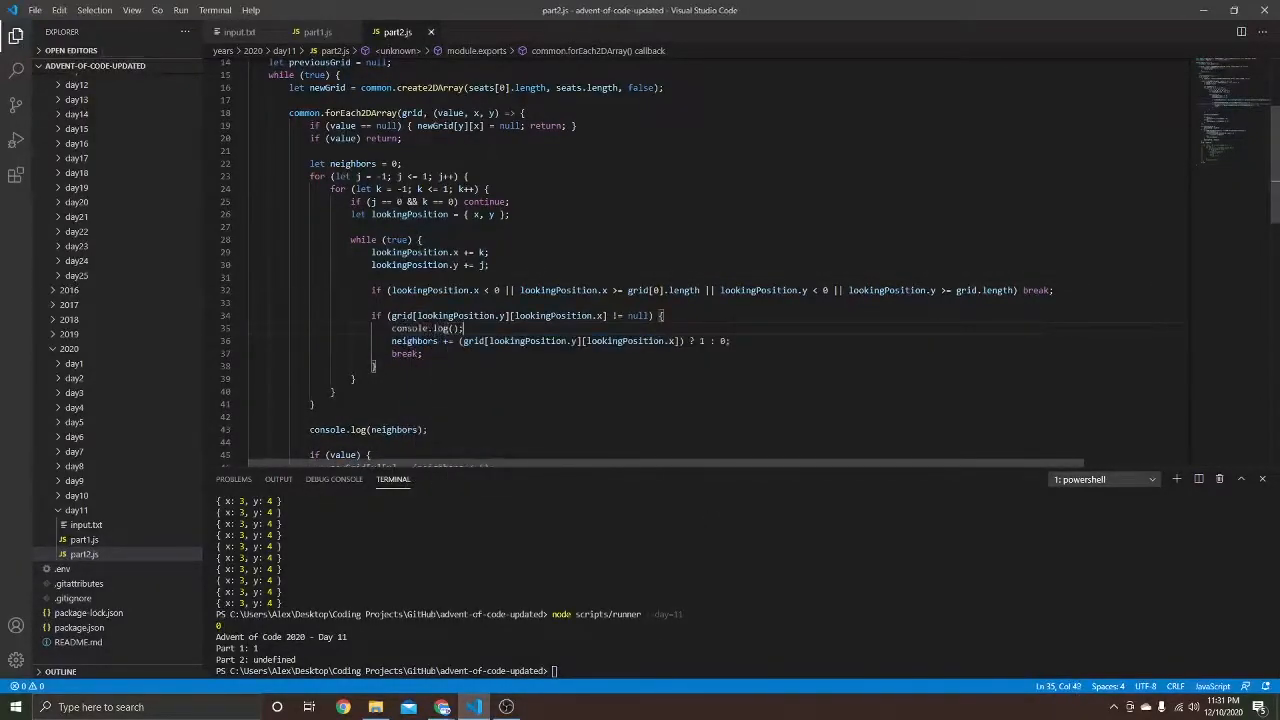
type("grid[lookingPosition.y][lookingPosition.x]")
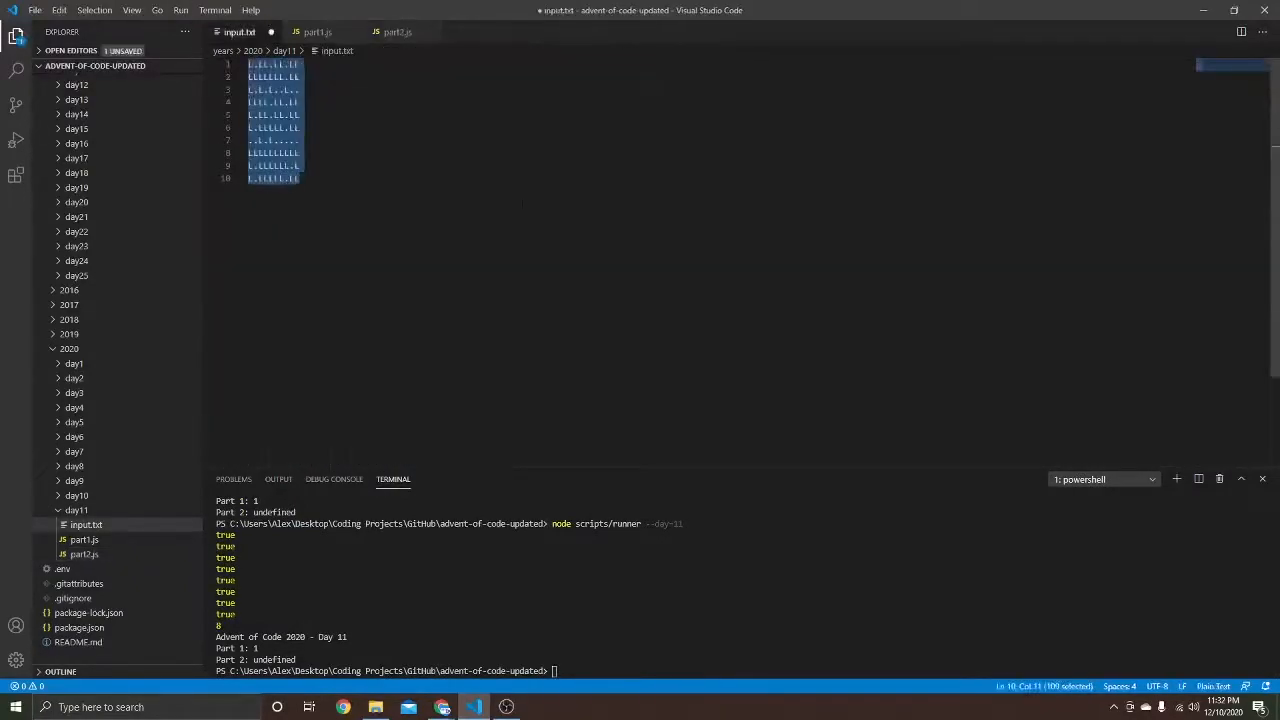
Step: Return to the part2.js code after passing through the part1.js tab
left_click(318, 31)
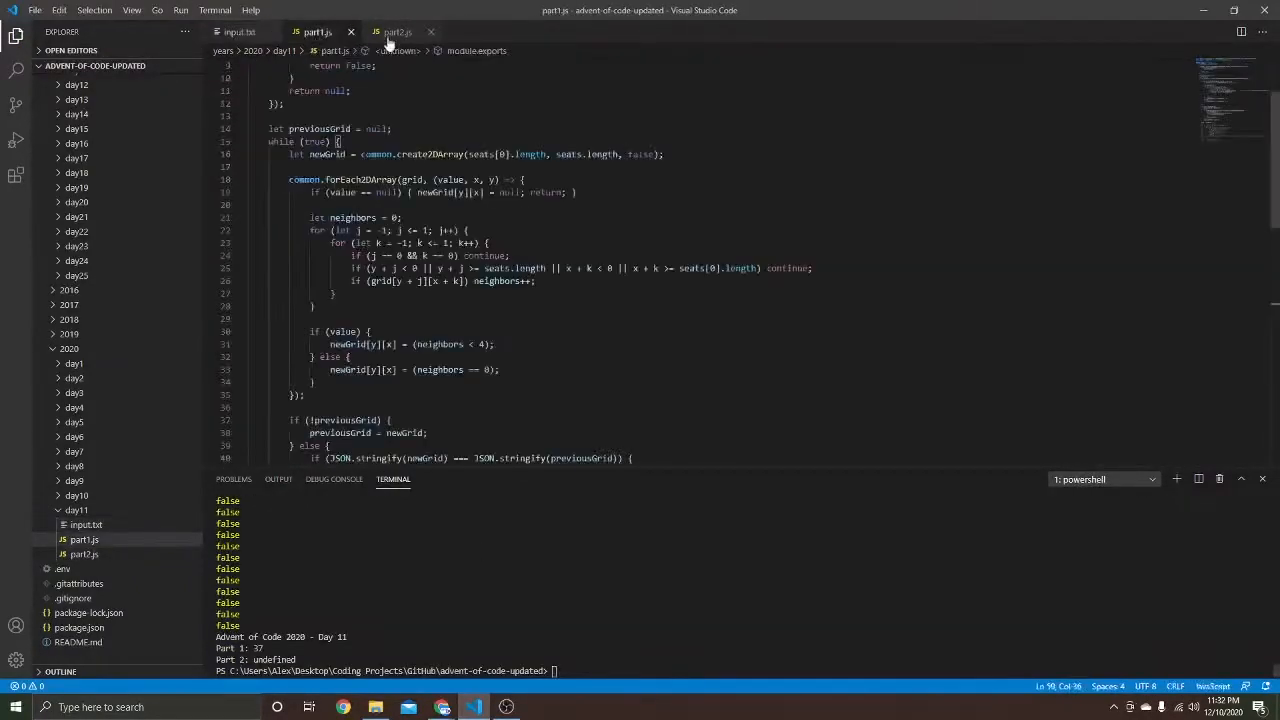
left_click(390, 31)
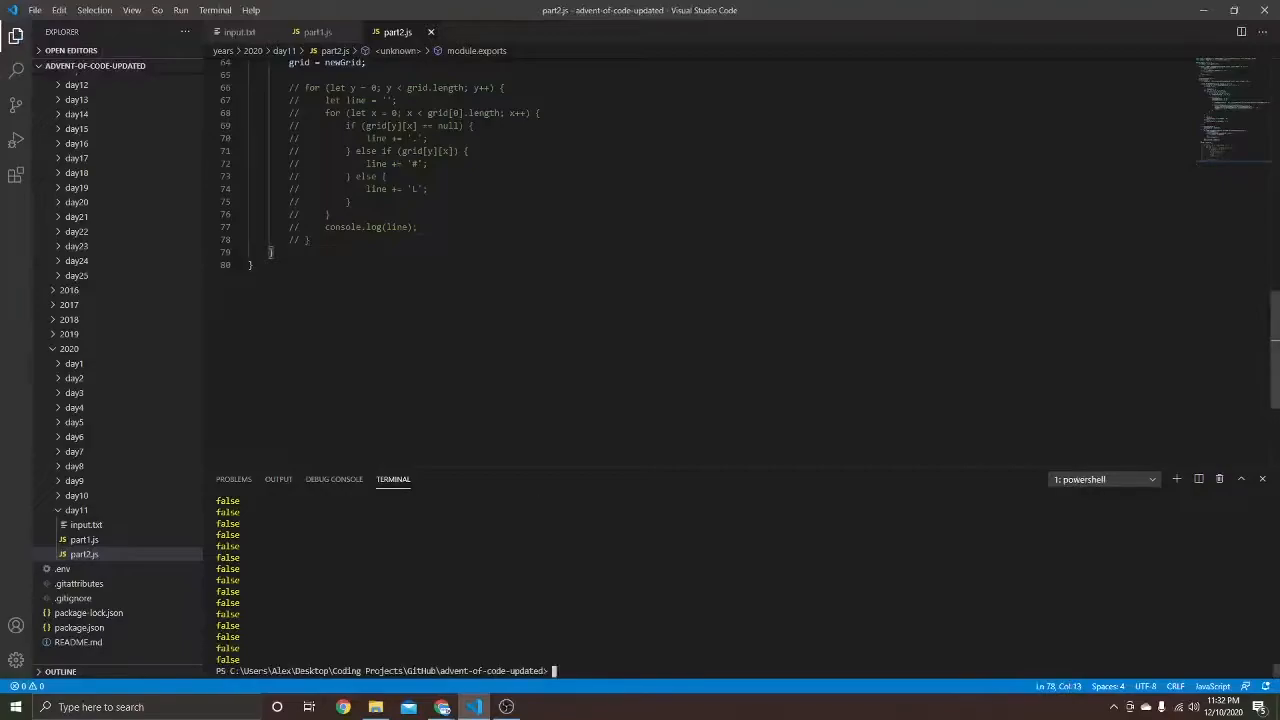